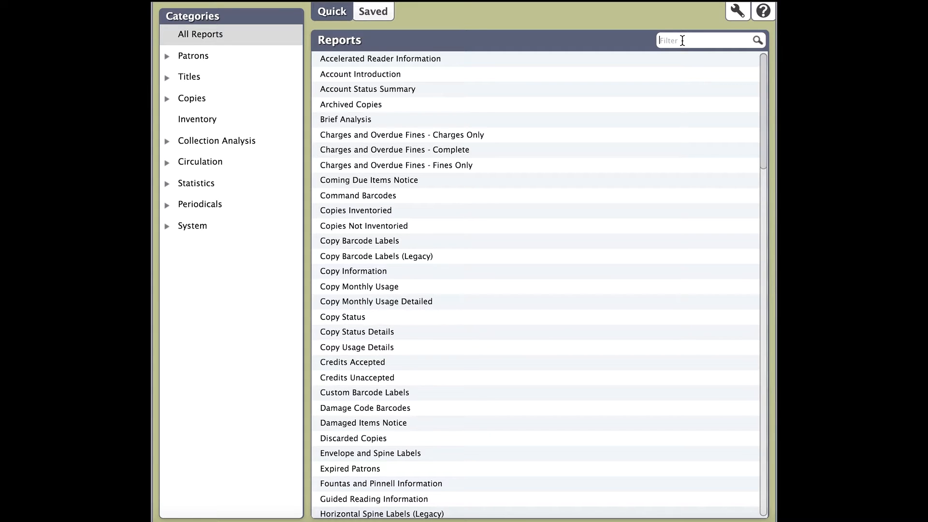
# Step: Search the report list for 'Labels', then clear the search so all reports show again
pyautogui.write('L')
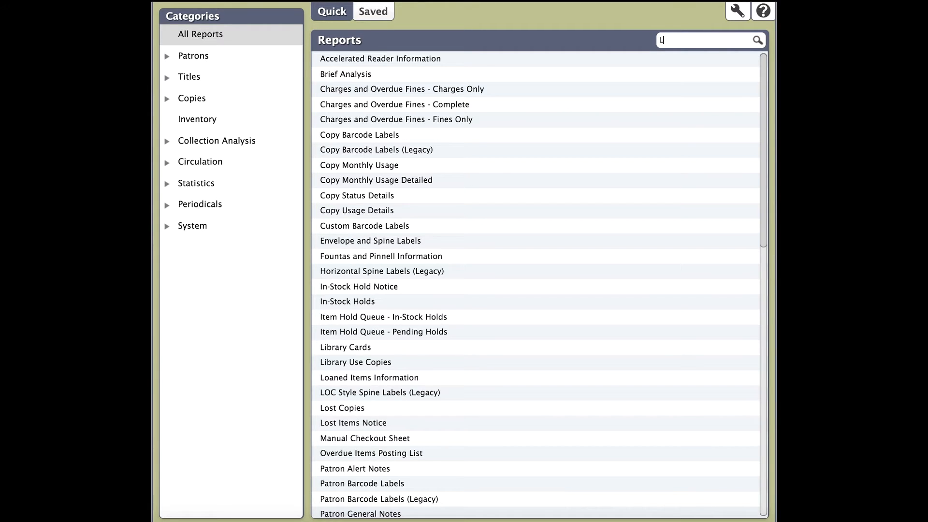
pyautogui.write('abel')
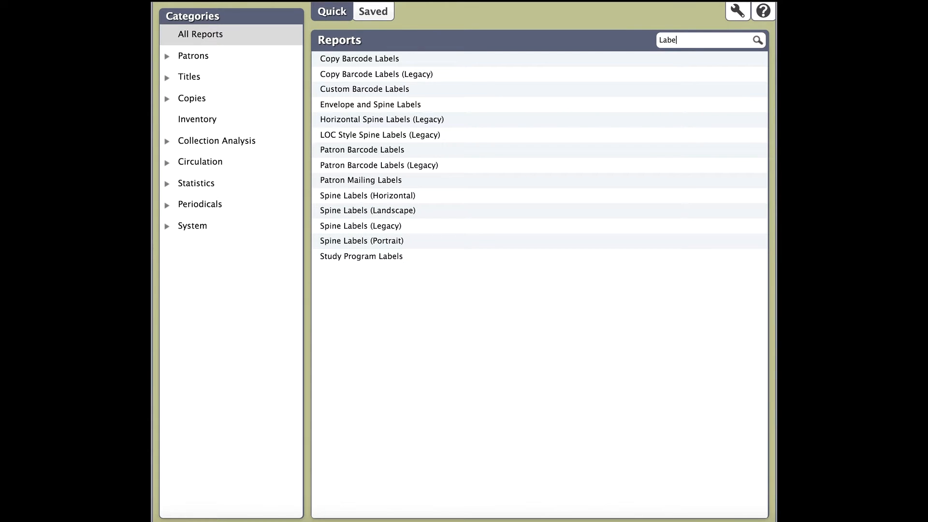
pyautogui.write('s')
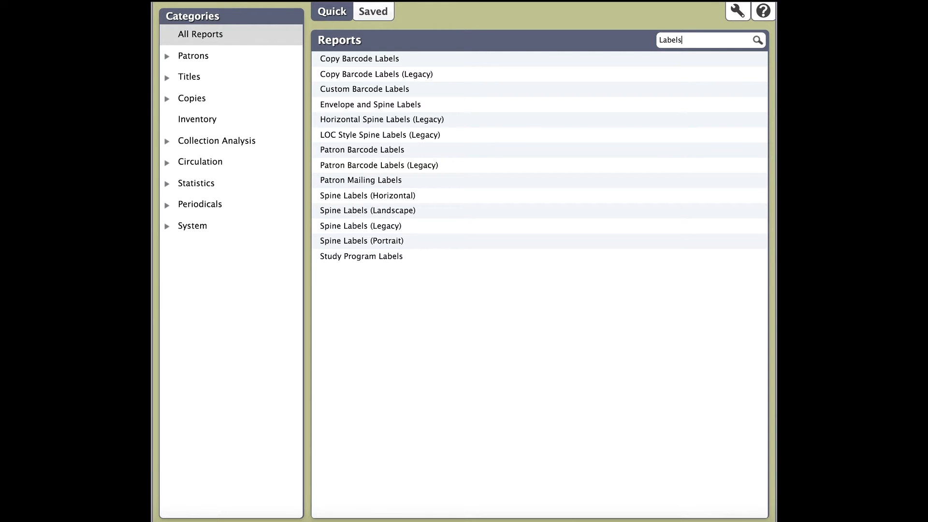
pyautogui.press('Backspace')
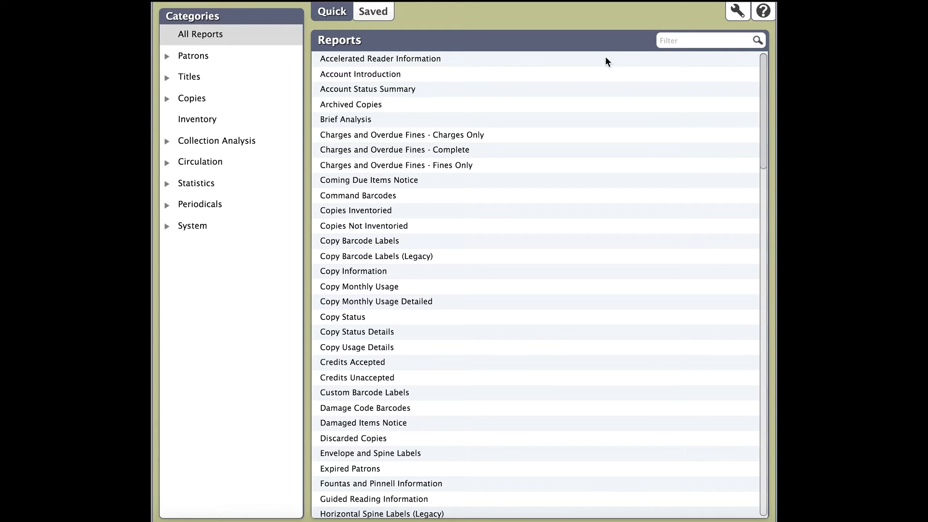
pyautogui.moveTo(171, 104)
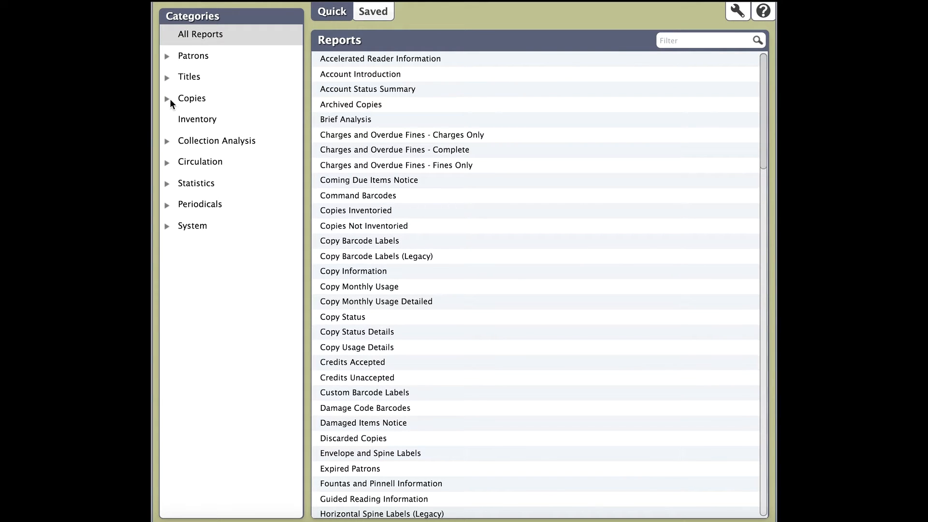
# Step: Filter the list to the Labels subcategory under the Copies category
pyautogui.click(167, 98)
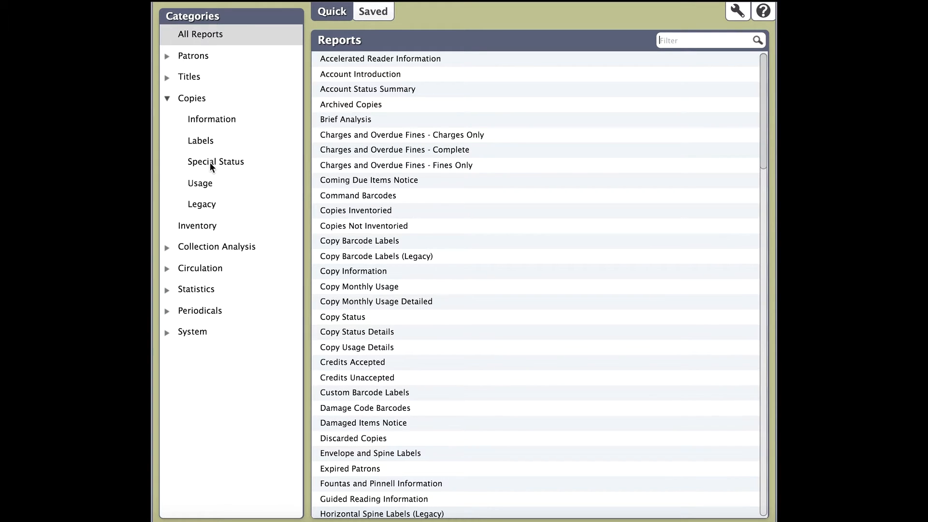
pyautogui.click(201, 141)
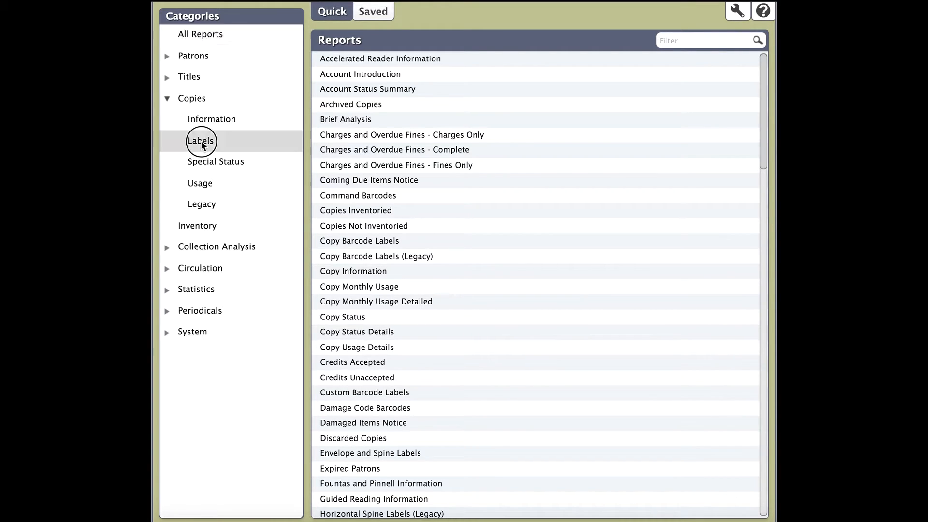
pyautogui.click(201, 141)
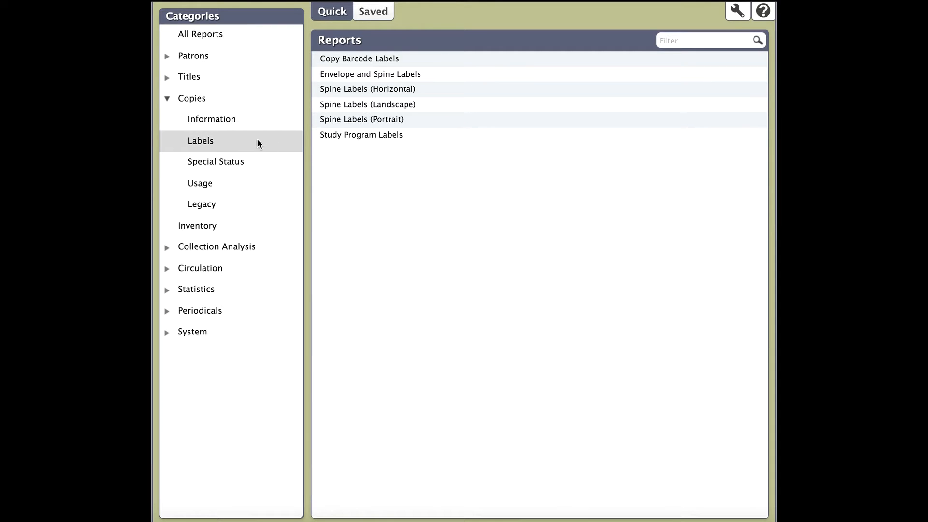
pyautogui.moveTo(373, 107)
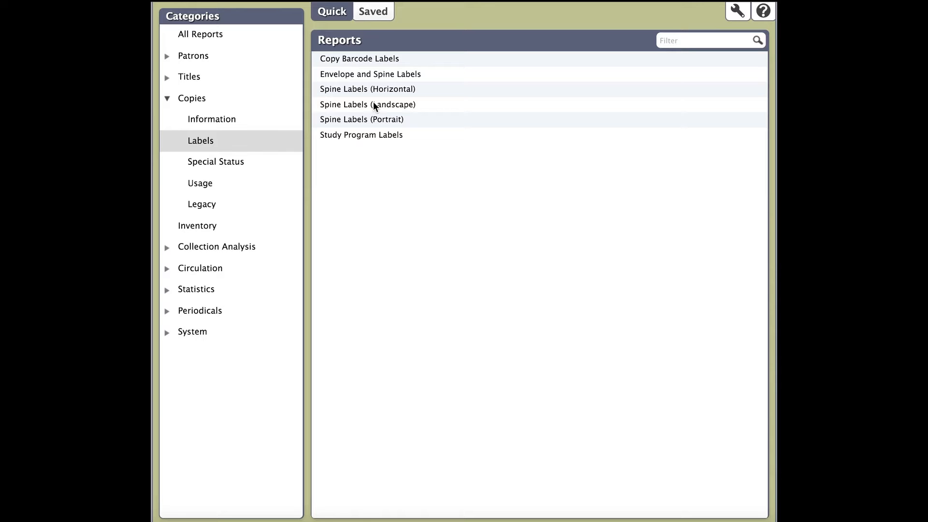
pyautogui.moveTo(372, 63)
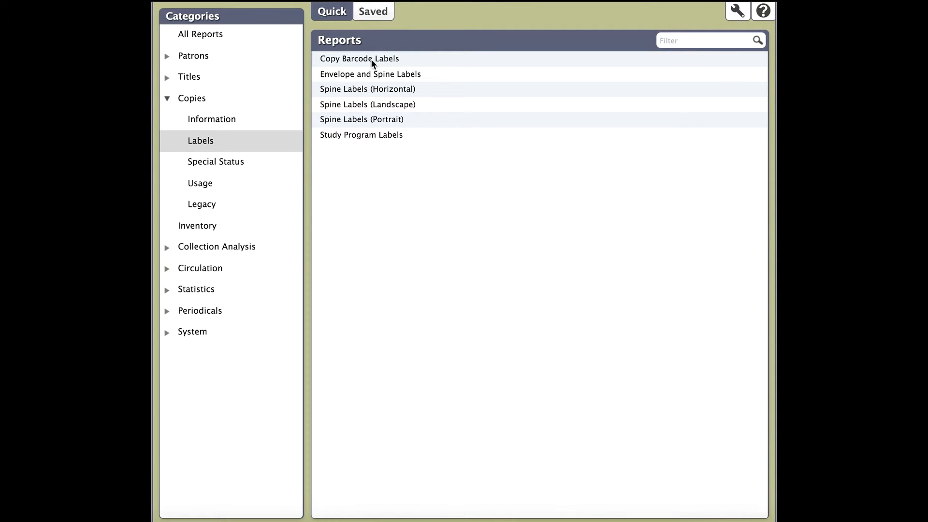
# Step: Open the Copy Barcode Labels report to its Selections criteria for 3 x 10 label sheets
pyautogui.click(359, 59)
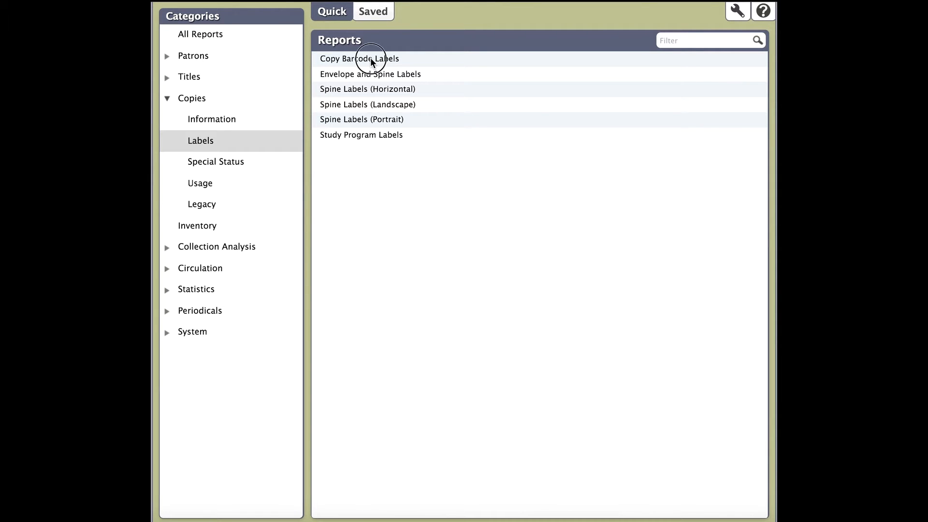
pyautogui.click(359, 59)
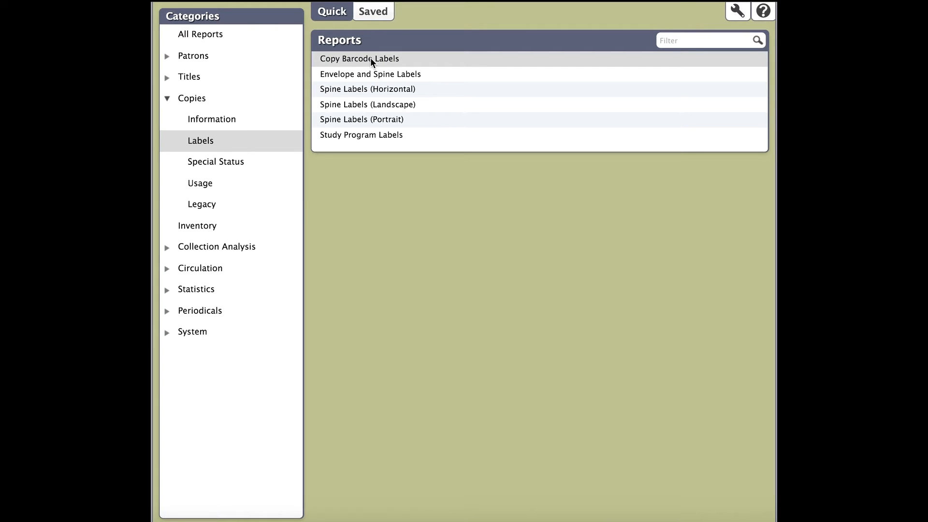
pyautogui.click(360, 59)
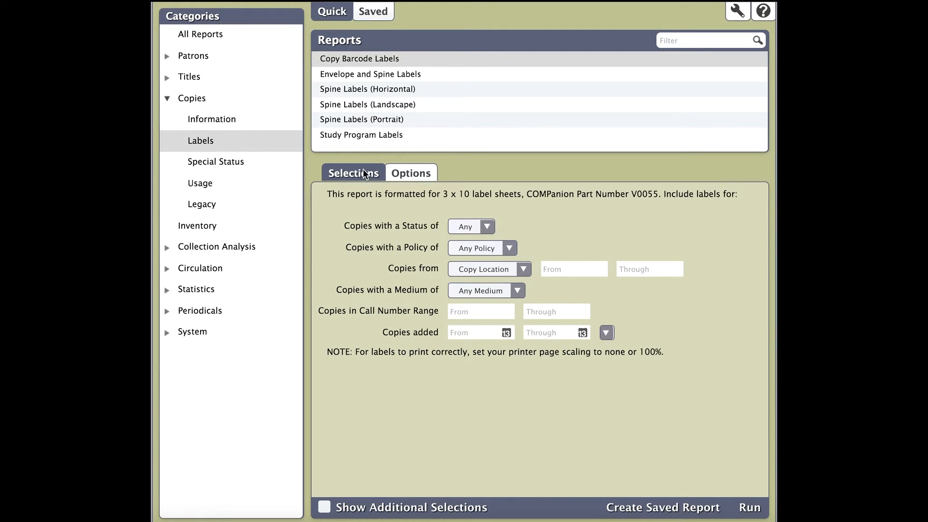
pyautogui.moveTo(397, 169)
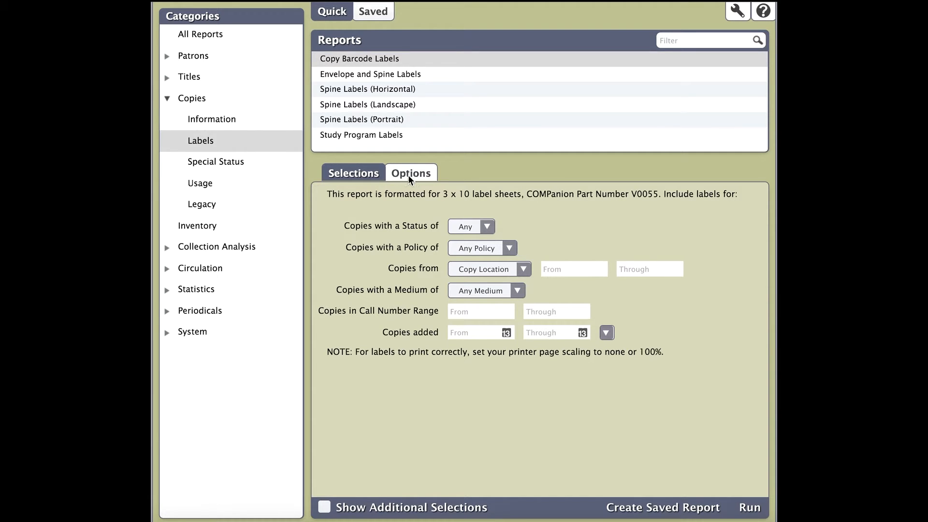
pyautogui.moveTo(365, 180)
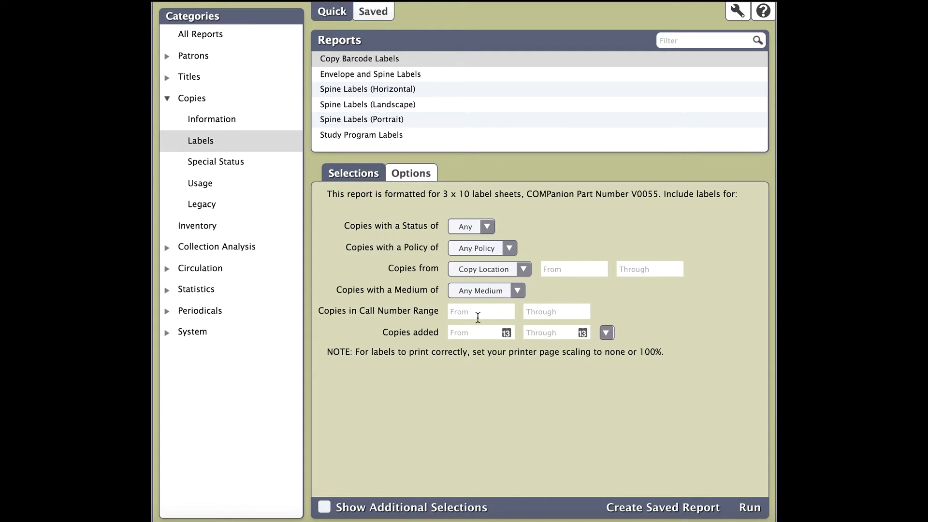
pyautogui.moveTo(510, 337)
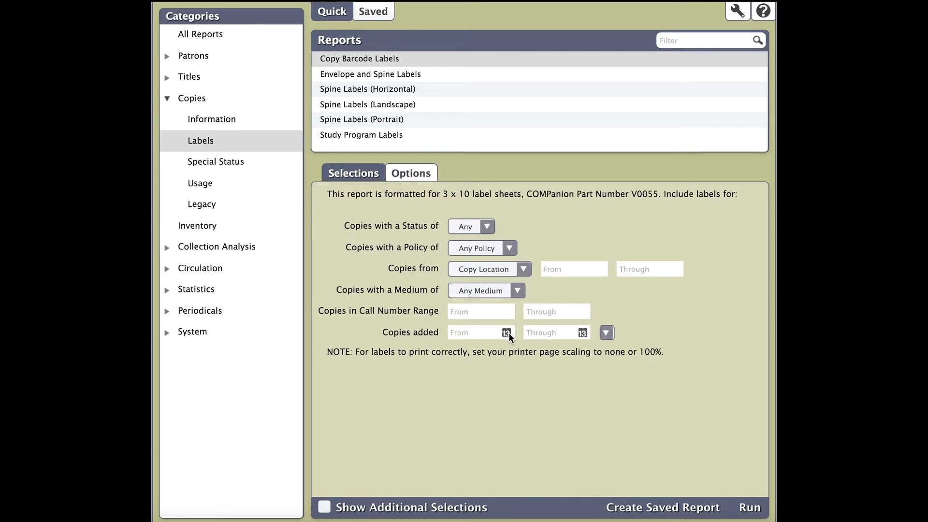
pyautogui.click(505, 331)
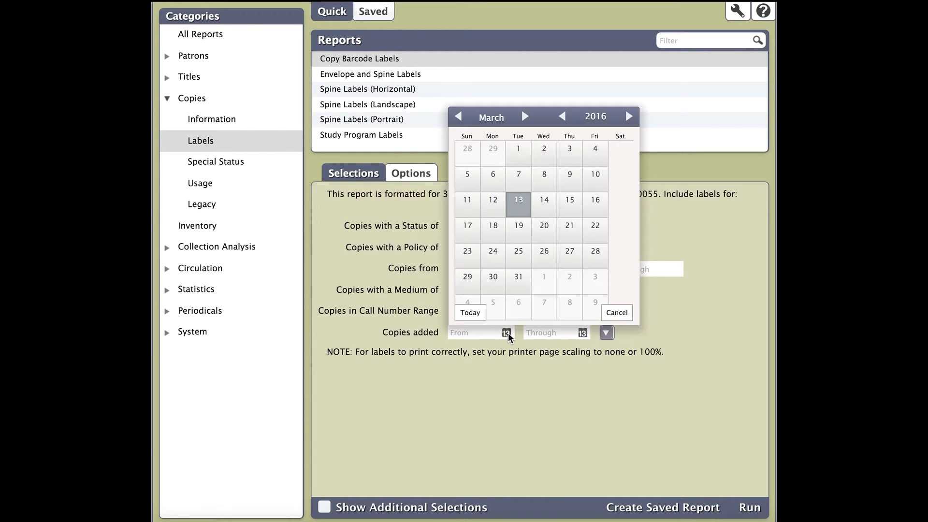
pyautogui.moveTo(516, 242)
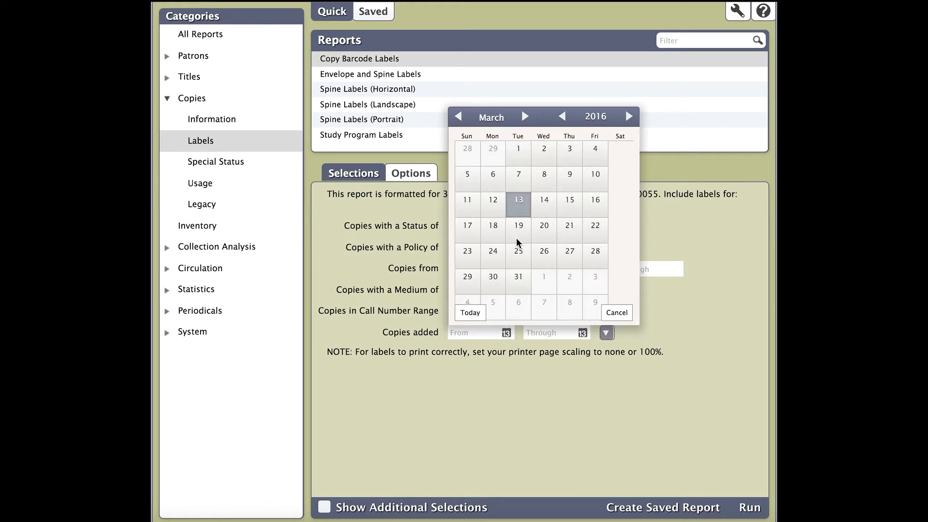
pyautogui.moveTo(523, 204)
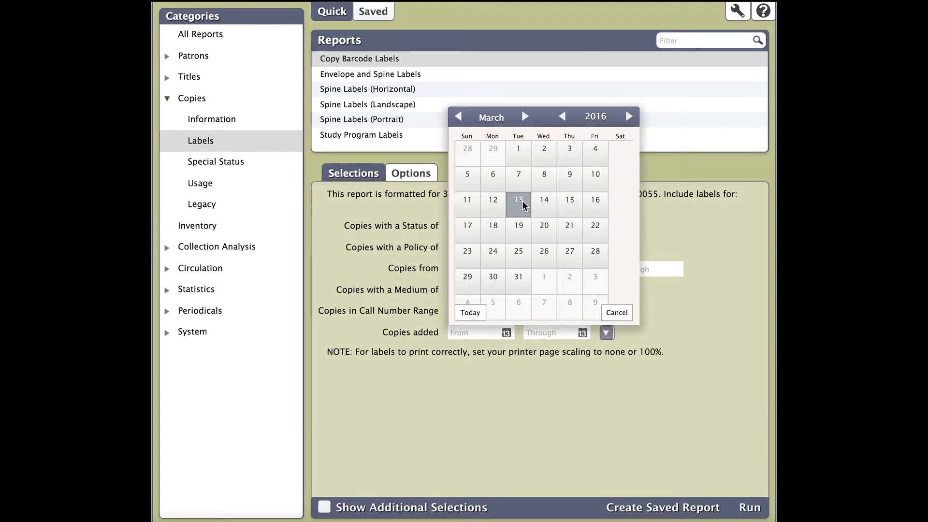
pyautogui.click(518, 199)
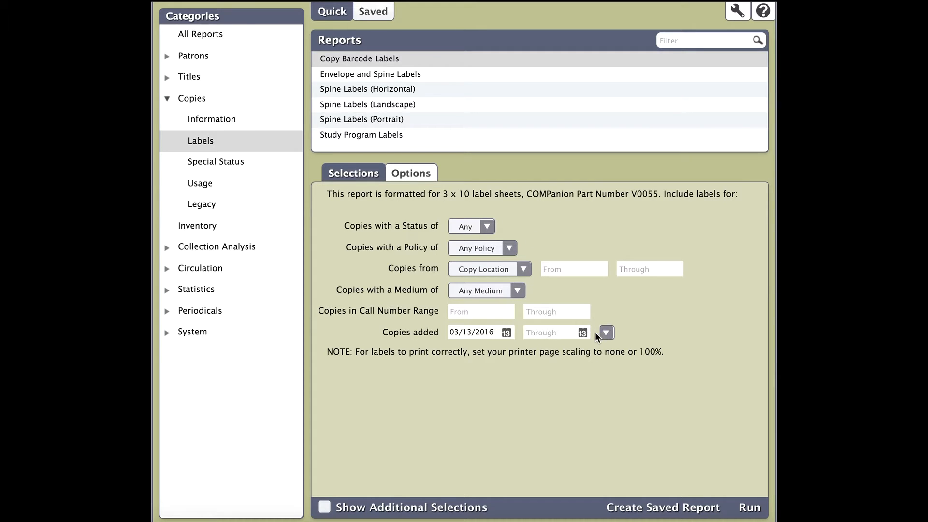
pyautogui.click(605, 331)
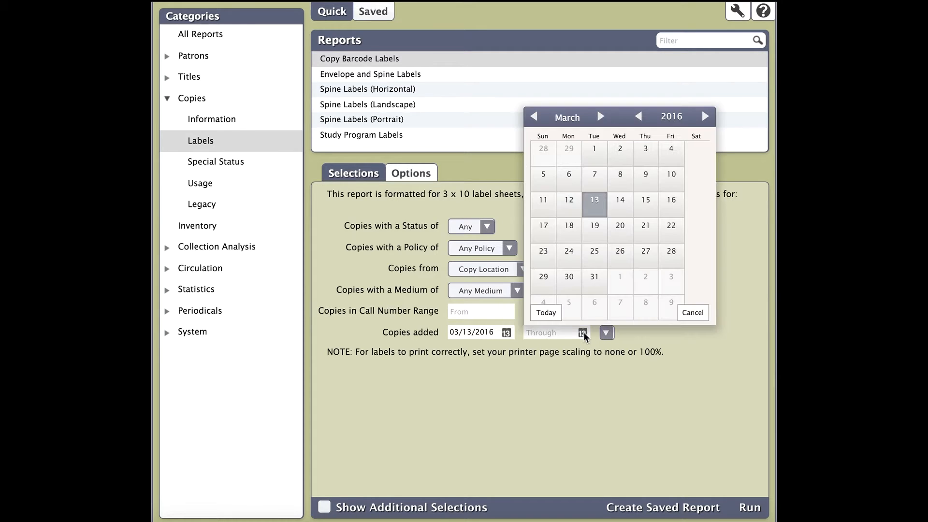
pyautogui.moveTo(599, 215)
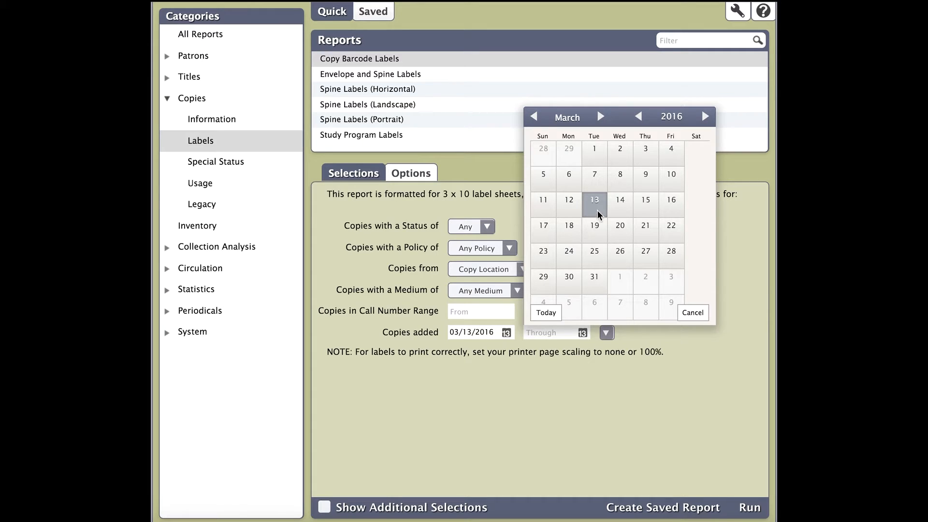
pyautogui.click(594, 199)
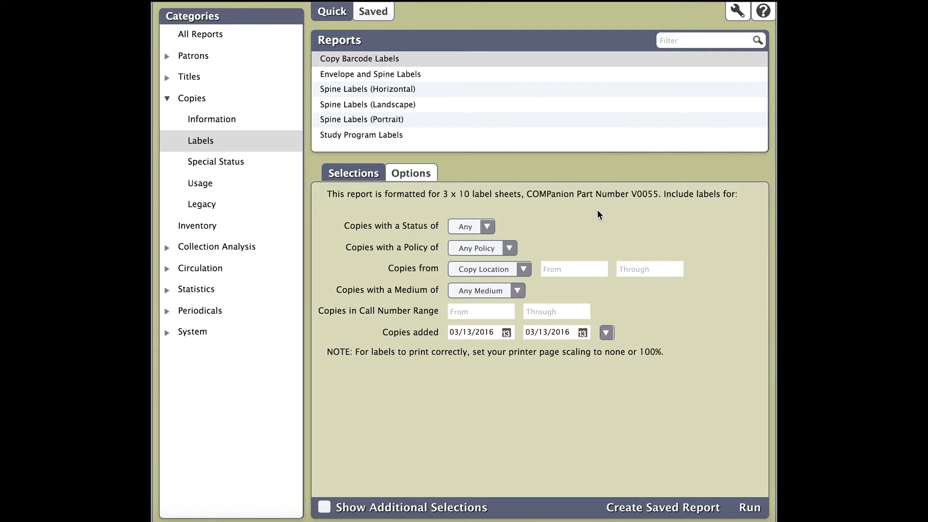
pyautogui.moveTo(611, 296)
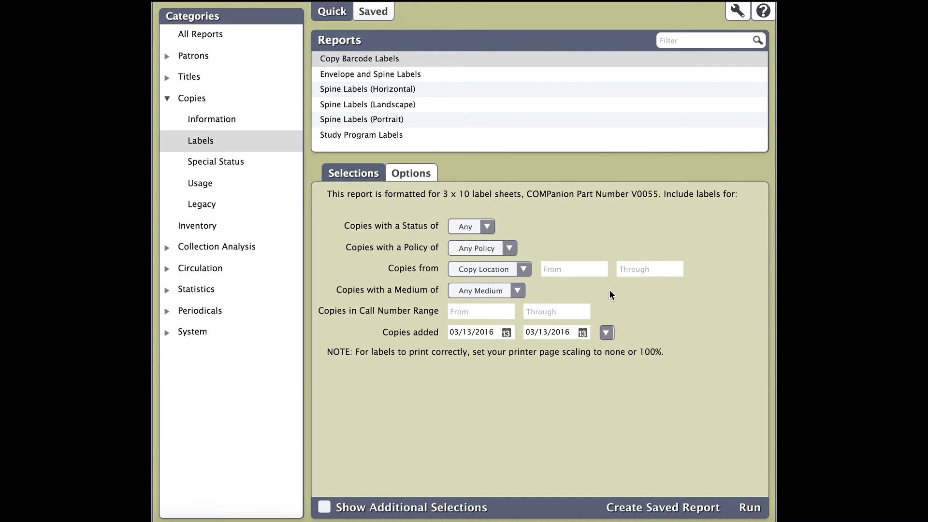
pyautogui.moveTo(443, 264)
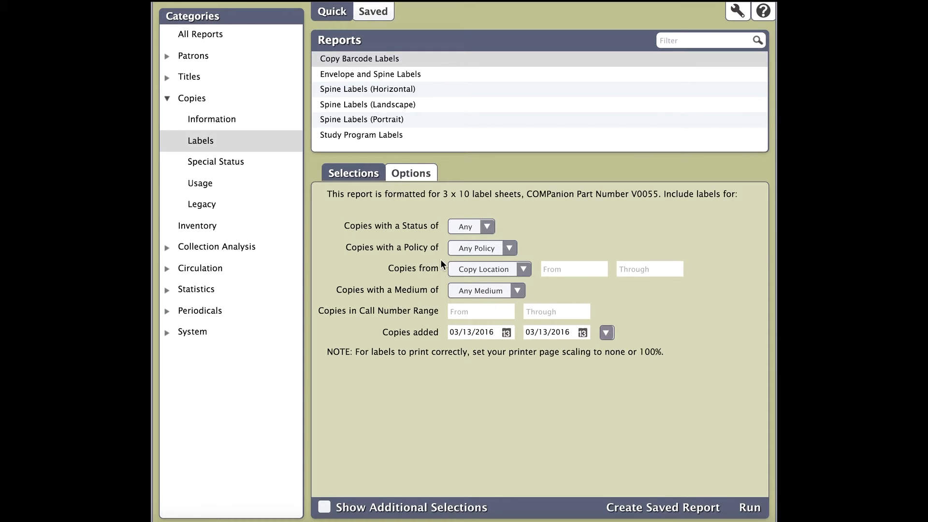
pyautogui.moveTo(412, 301)
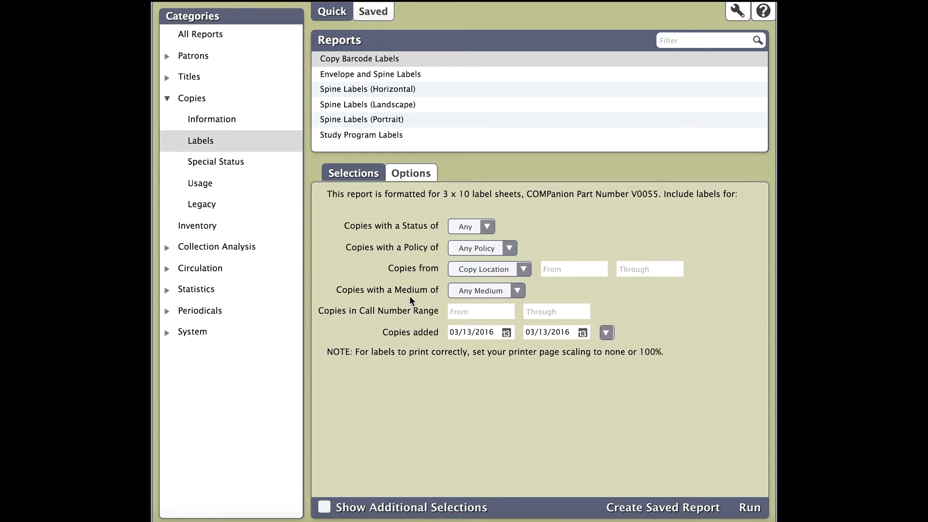
pyautogui.moveTo(329, 516)
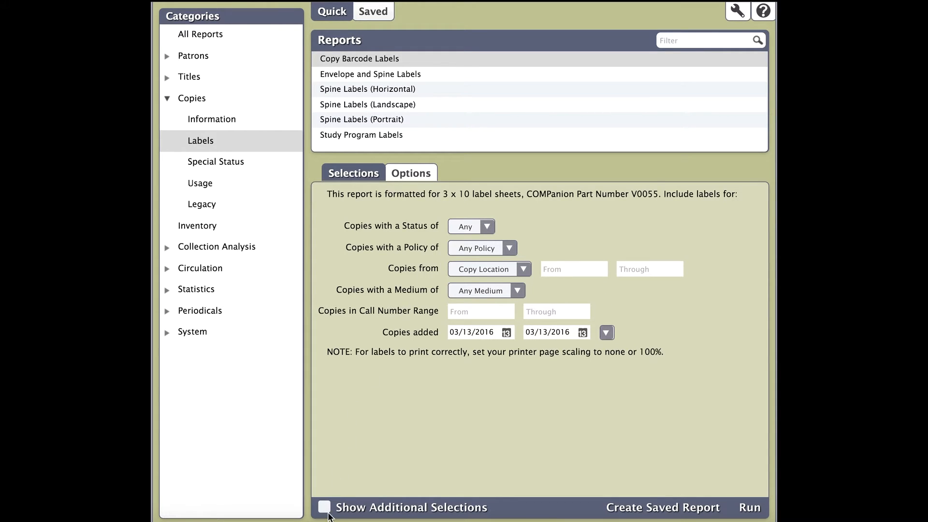
pyautogui.click(325, 507)
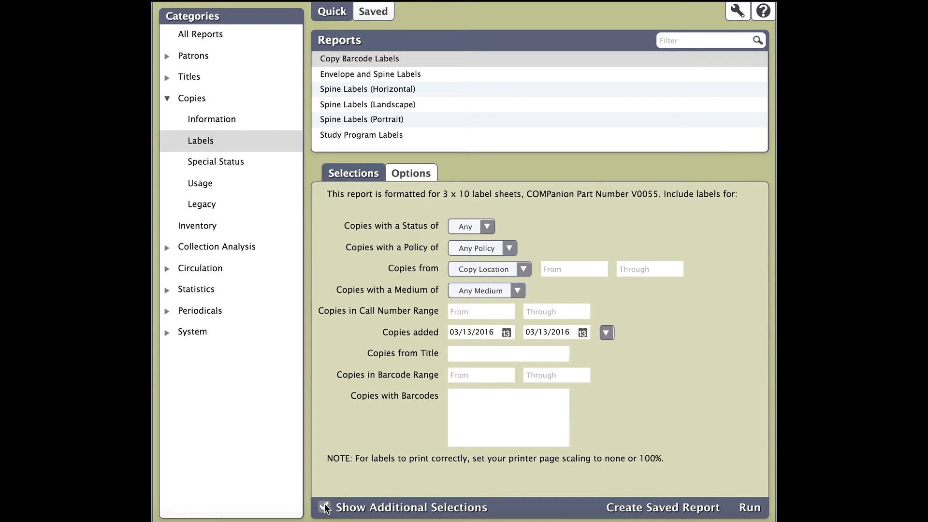
pyautogui.click(324, 507)
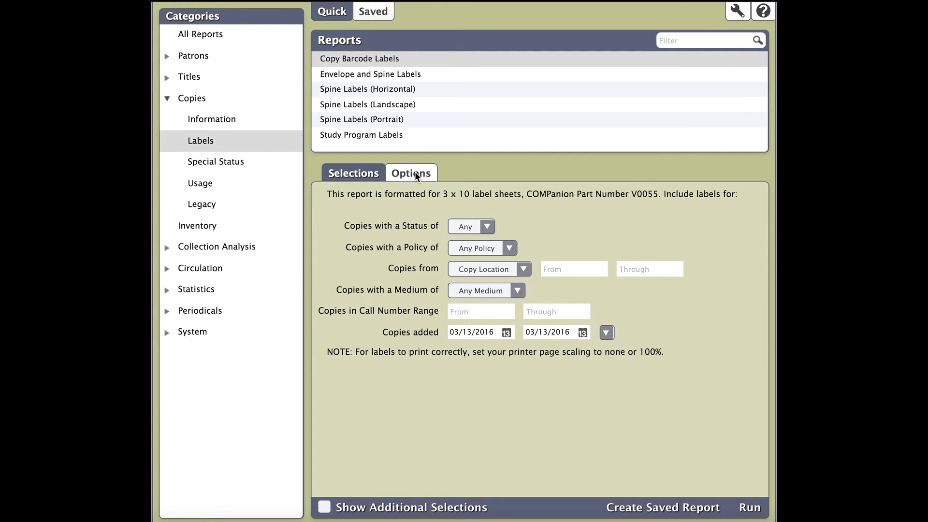
# Step: Set the report's Sort by option to Barcode
pyautogui.click(412, 173)
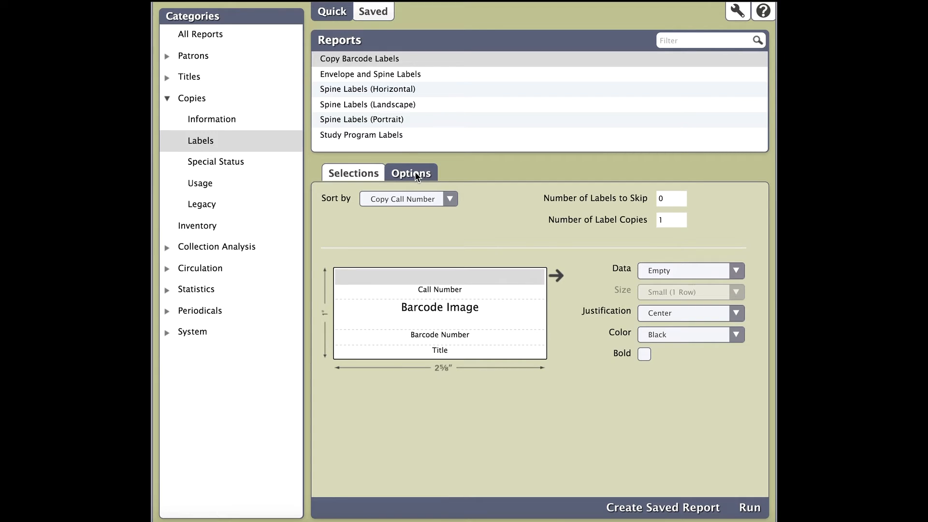
pyautogui.moveTo(444, 199)
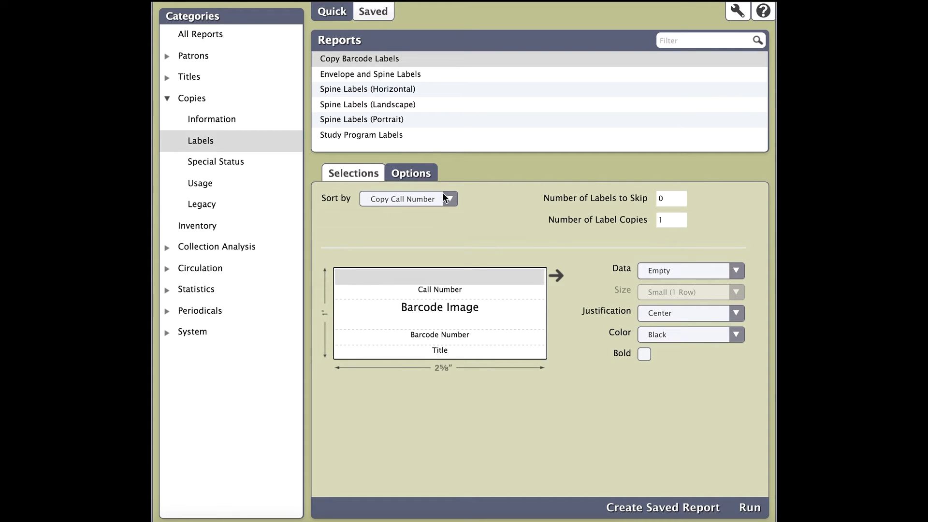
pyautogui.click(449, 198)
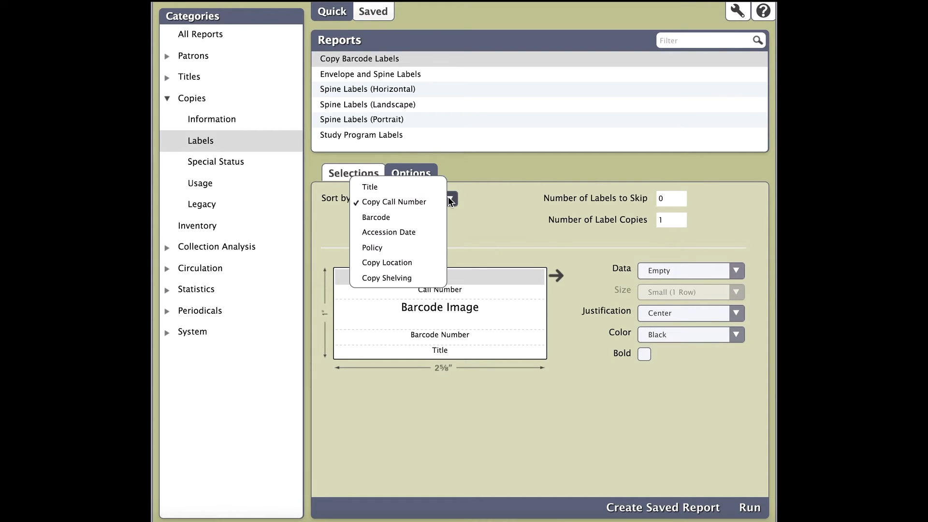
pyautogui.moveTo(386, 278)
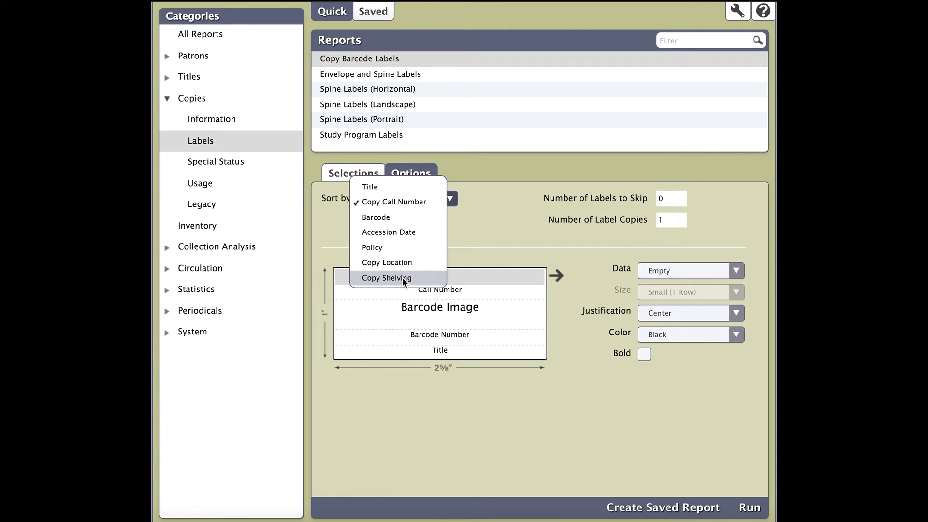
pyautogui.moveTo(390, 215)
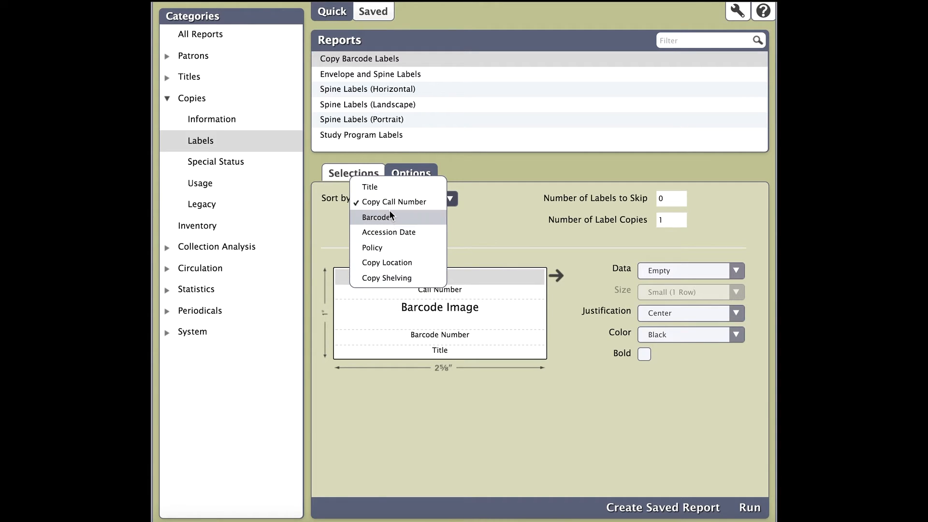
pyautogui.moveTo(381, 183)
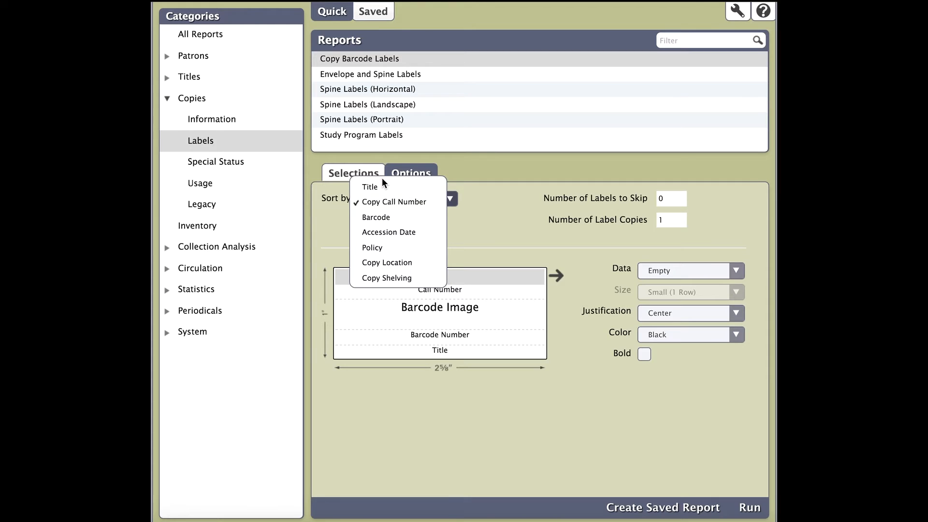
pyautogui.moveTo(386, 278)
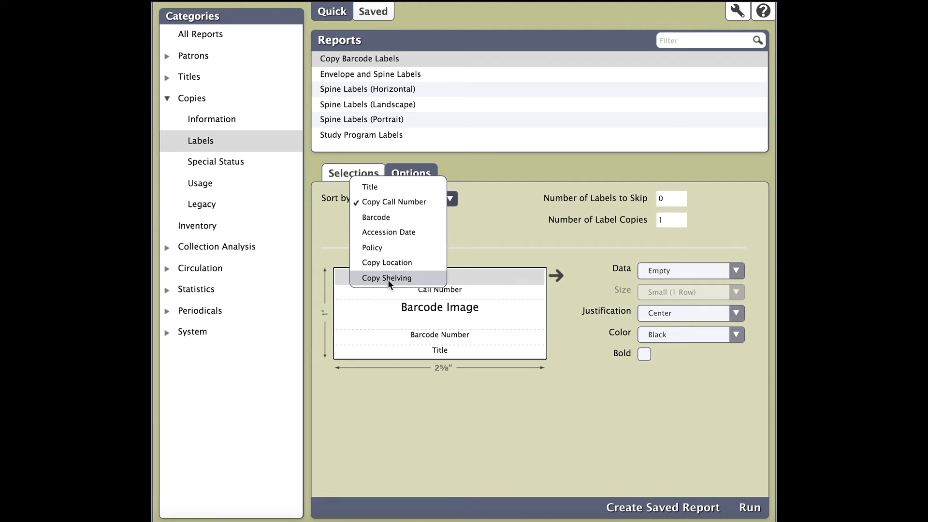
pyautogui.moveTo(369, 186)
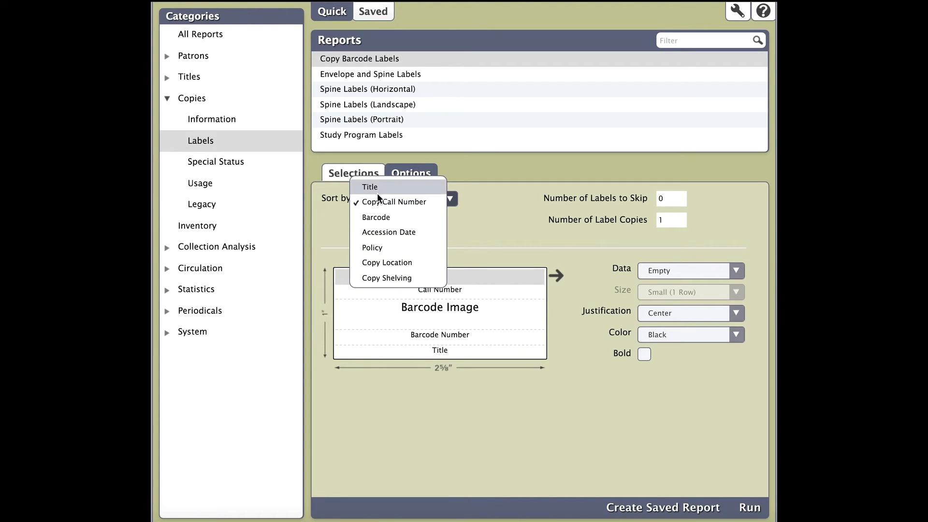
pyautogui.moveTo(376, 217)
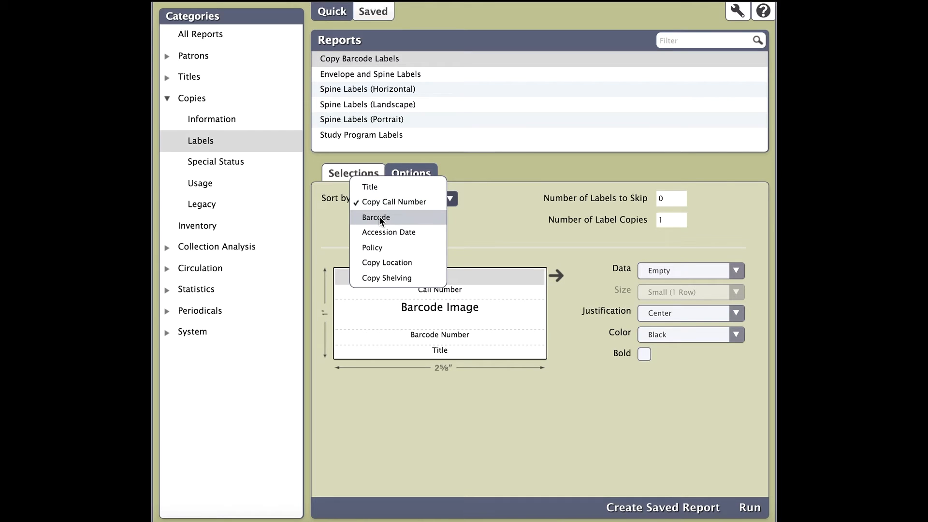
pyautogui.click(375, 217)
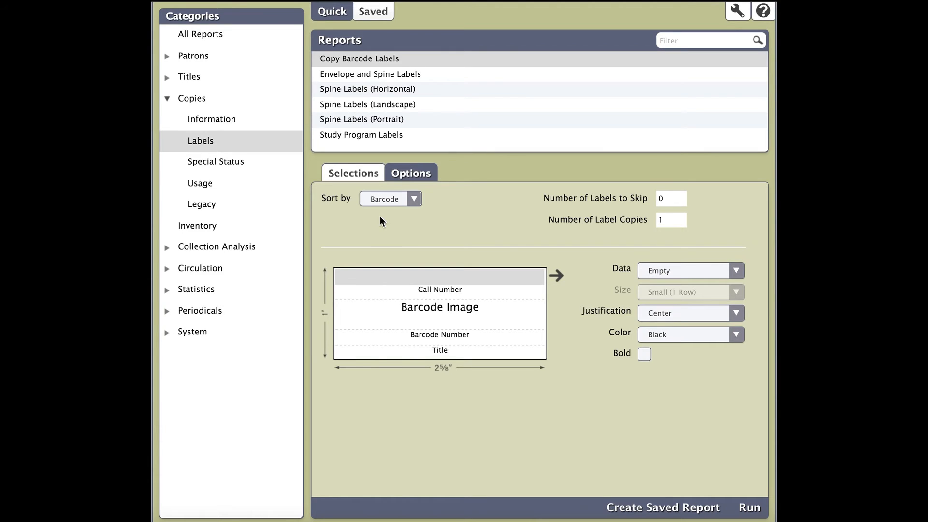
pyautogui.moveTo(417, 231)
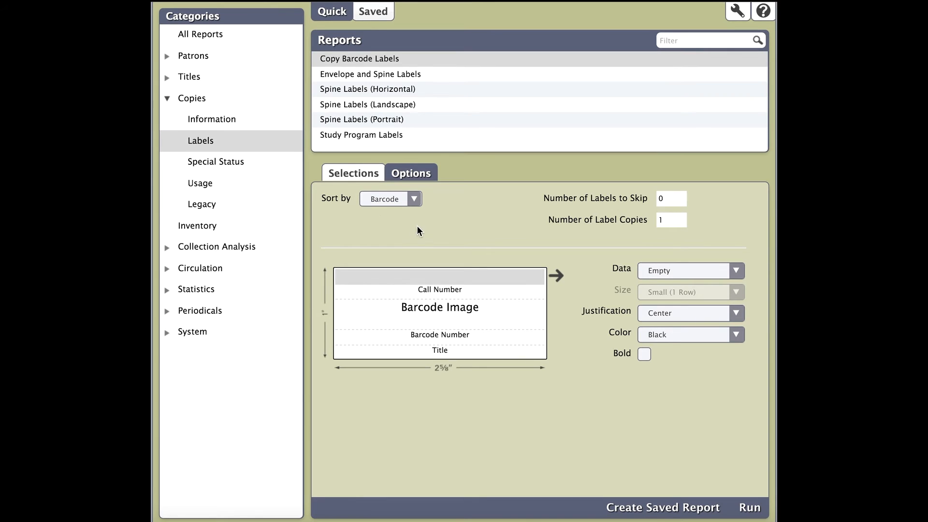
pyautogui.moveTo(520, 287)
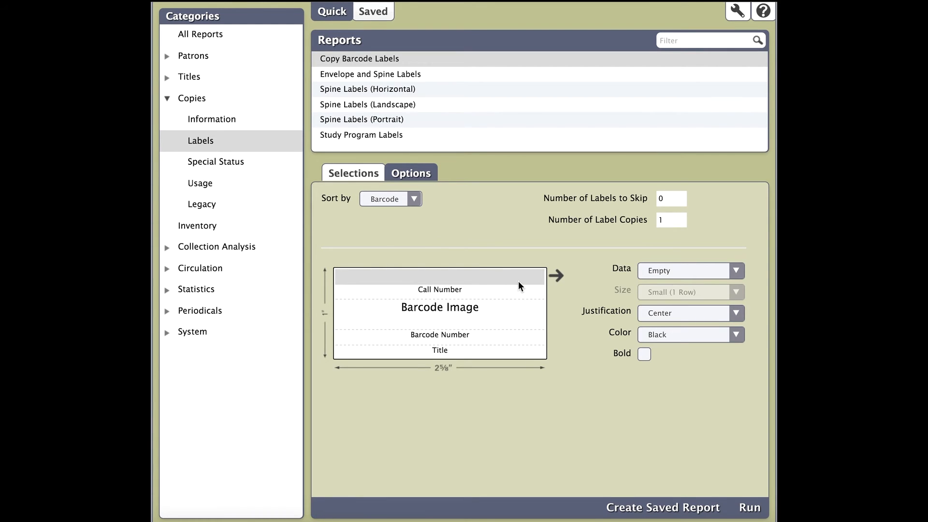
pyautogui.moveTo(692, 278)
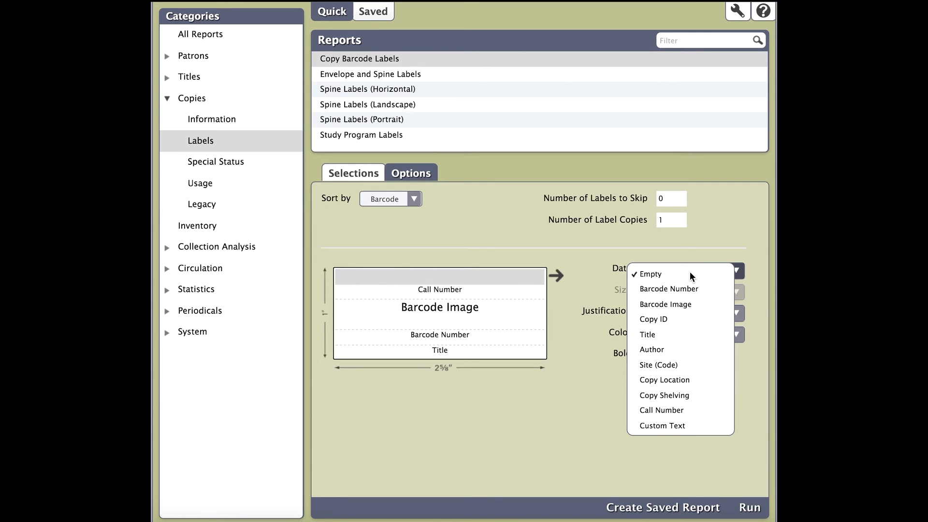
pyautogui.moveTo(665, 304)
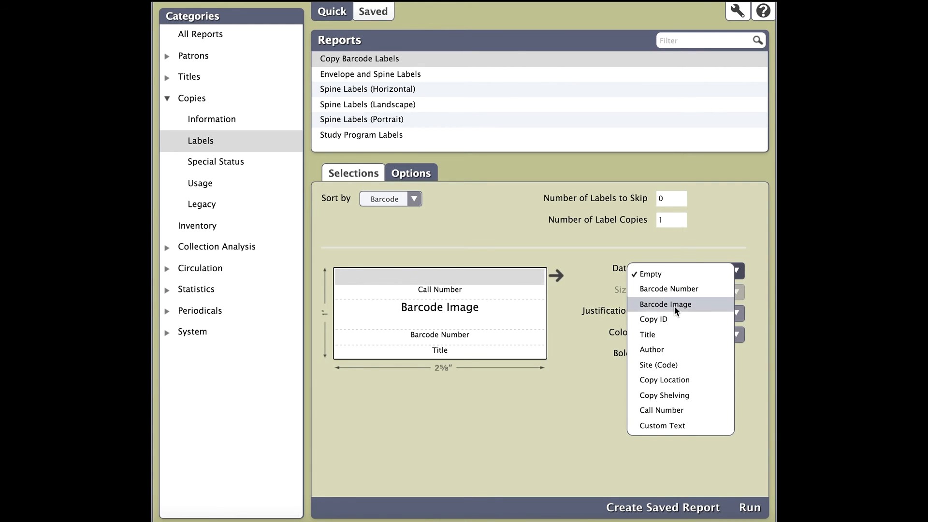
pyautogui.moveTo(651, 349)
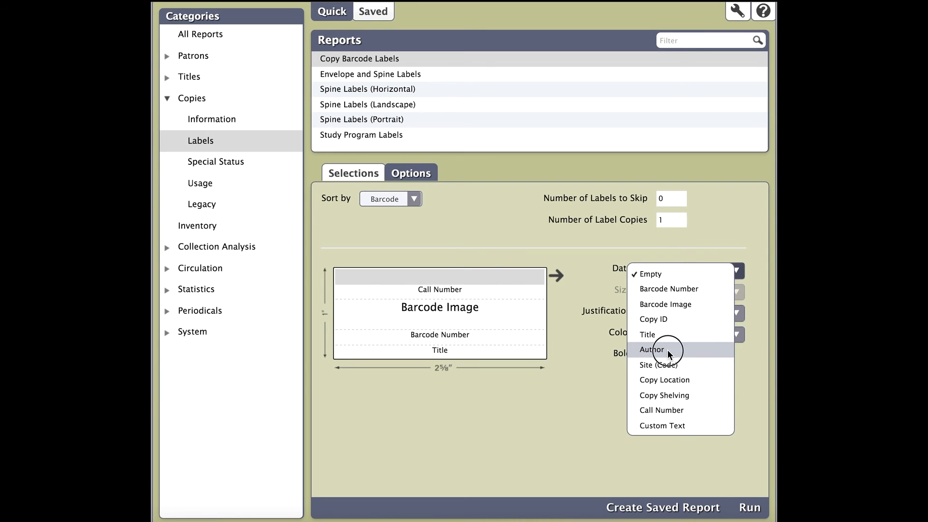
# Step: Set the label's top-line data field to Author
pyautogui.click(651, 349)
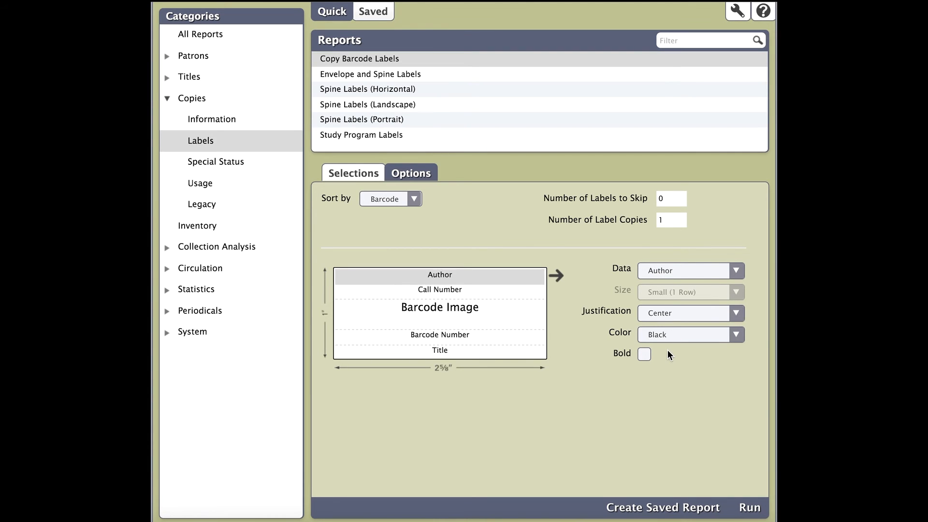
# Step: Set the top-line Author justification to Right
pyautogui.click(735, 314)
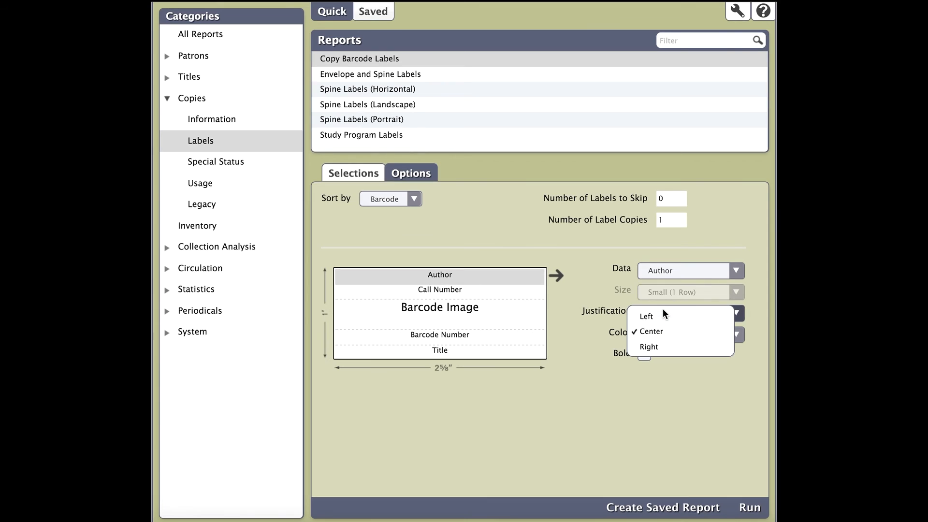
pyautogui.moveTo(647, 315)
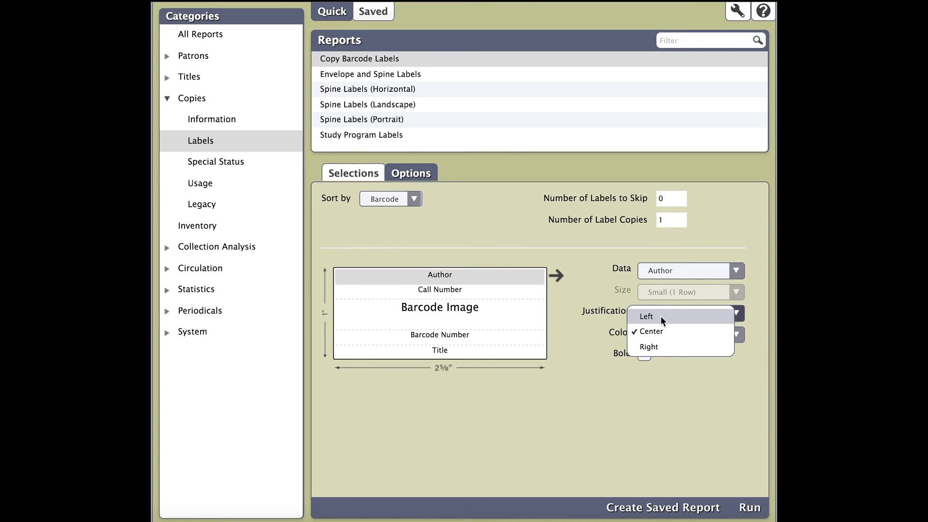
pyautogui.moveTo(657, 324)
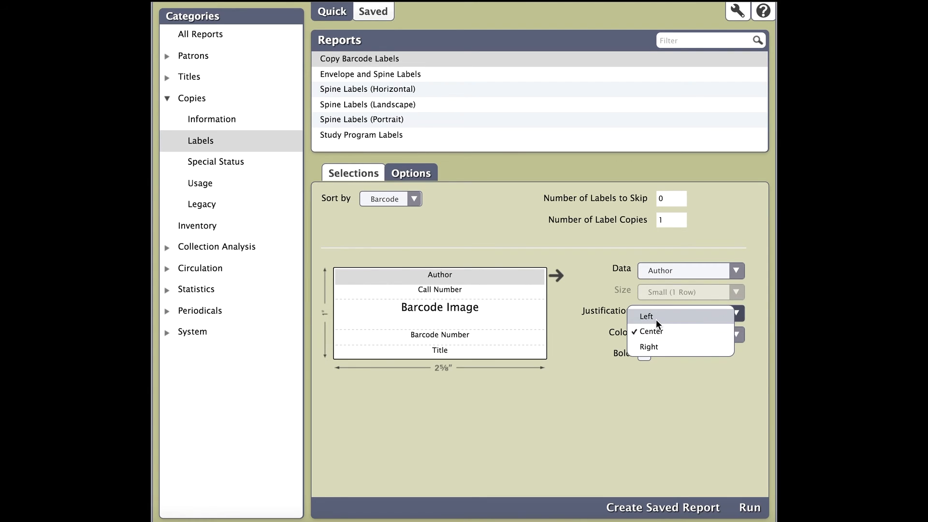
pyautogui.click(646, 316)
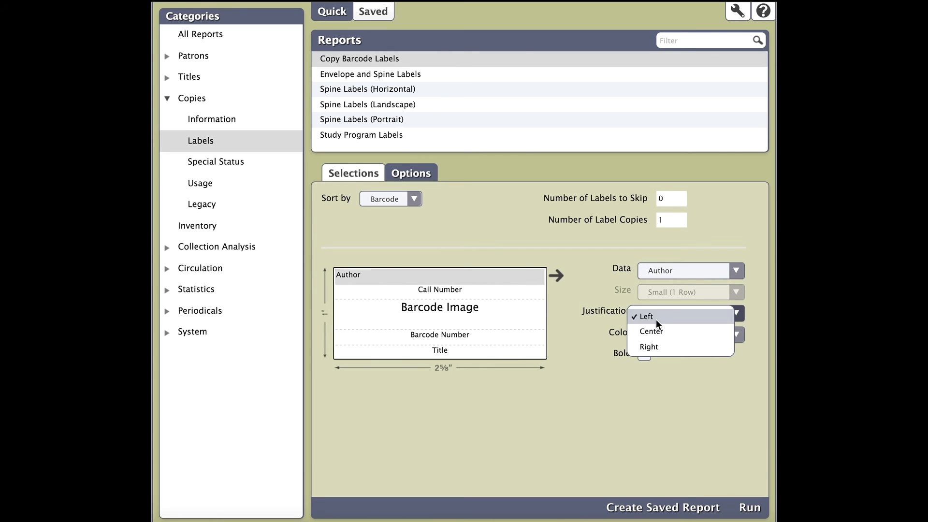
pyautogui.click(649, 347)
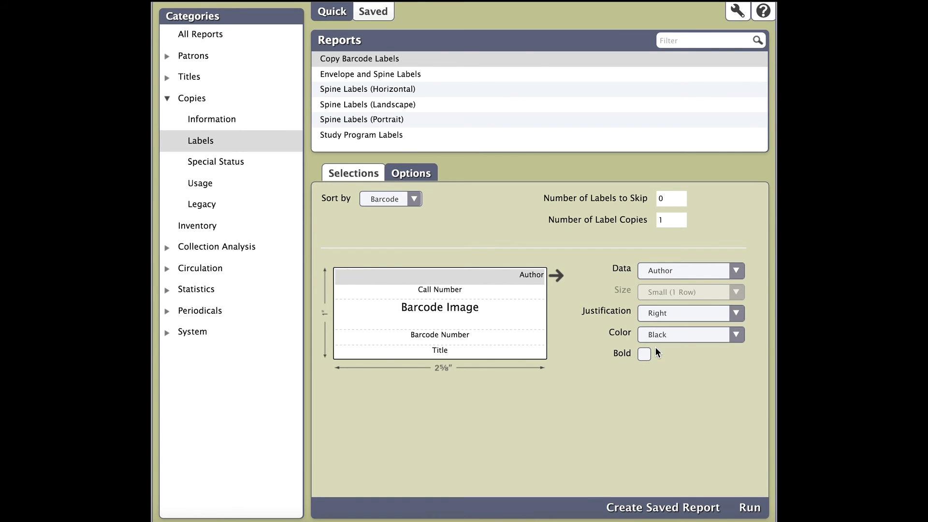